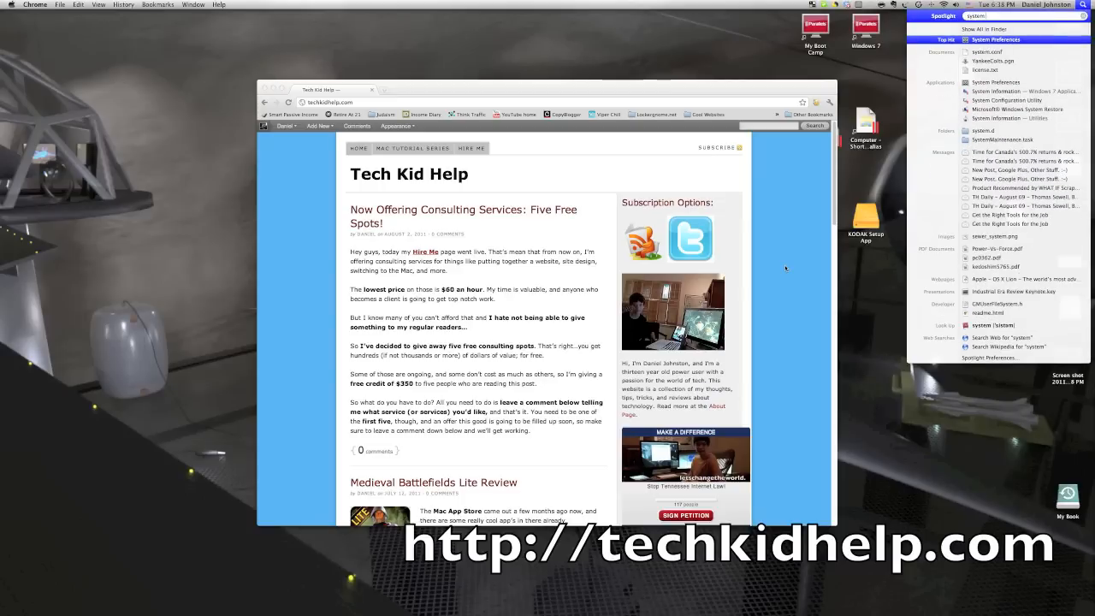
- Launch System Preferences from Spotlight and show the Universal Access Seeing settings
{"action": "left_click", "coordinate": [995, 39]}
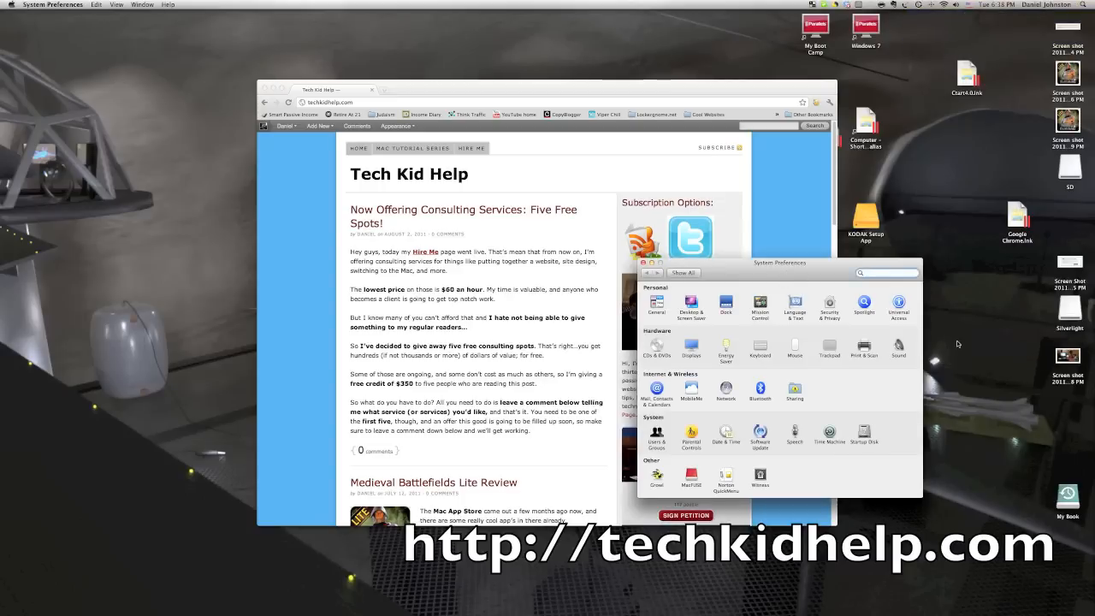
{"action": "left_click", "coordinate": [898, 305]}
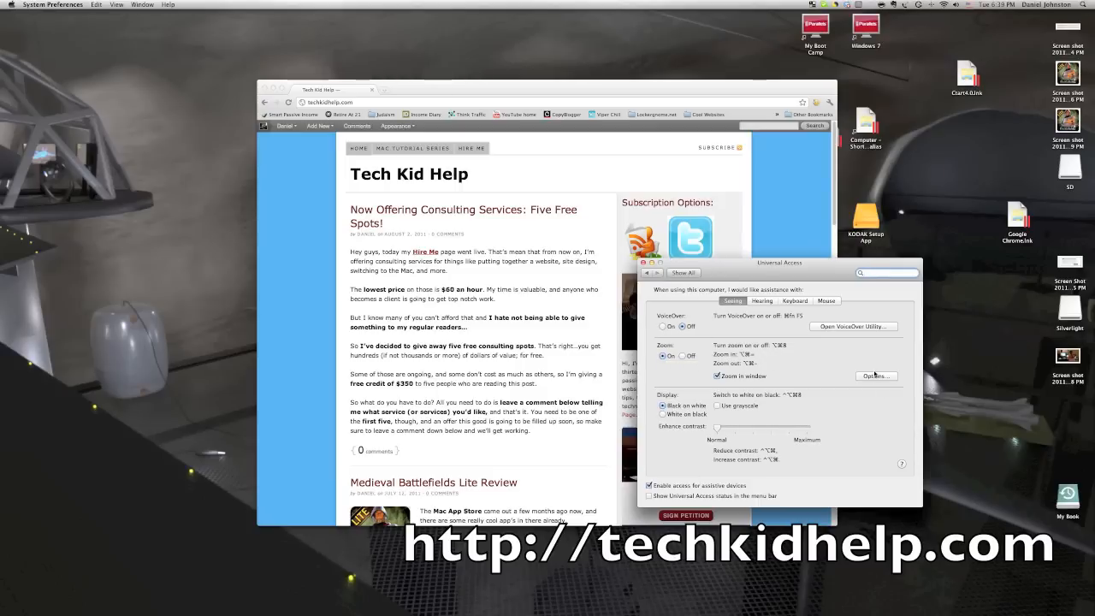
{"action": "left_click", "coordinate": [874, 377]}
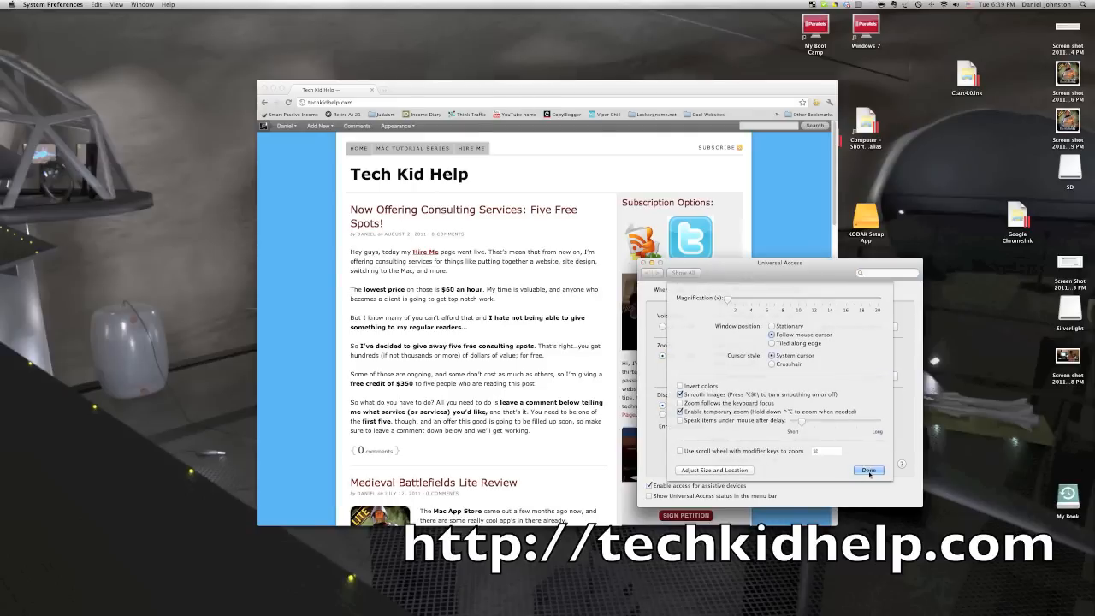
{"action": "left_click", "coordinate": [869, 469]}
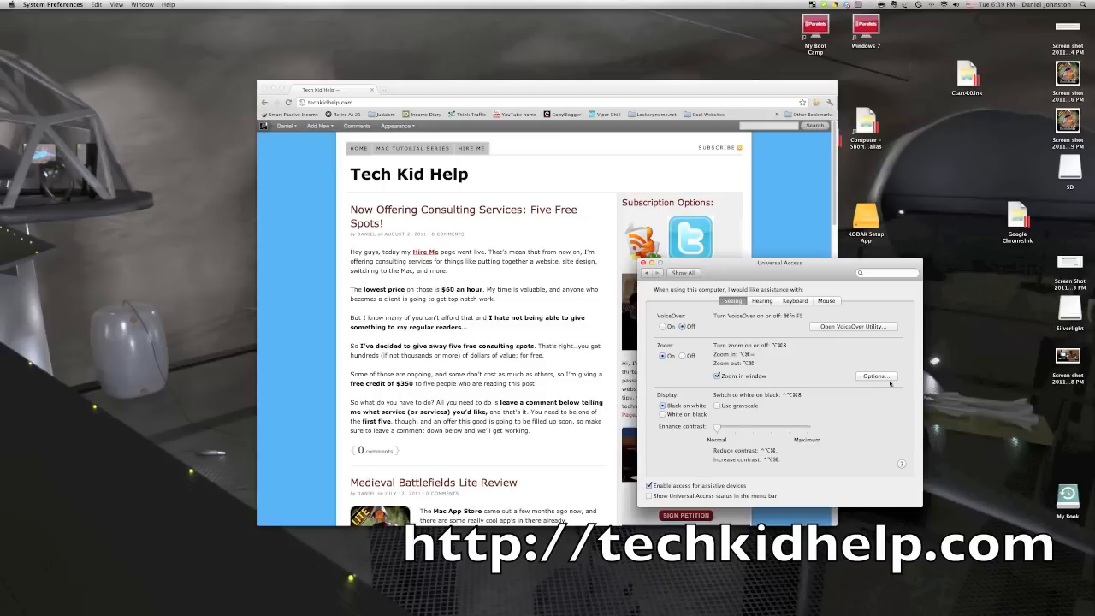
{"action": "left_click", "coordinate": [874, 376]}
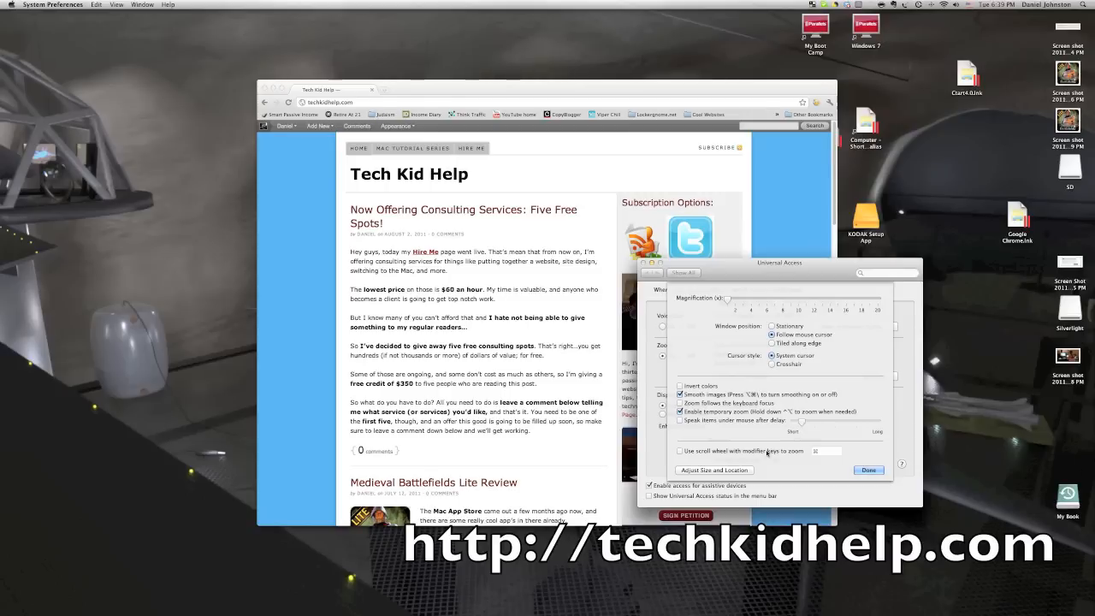
{"action": "left_click", "coordinate": [680, 452]}
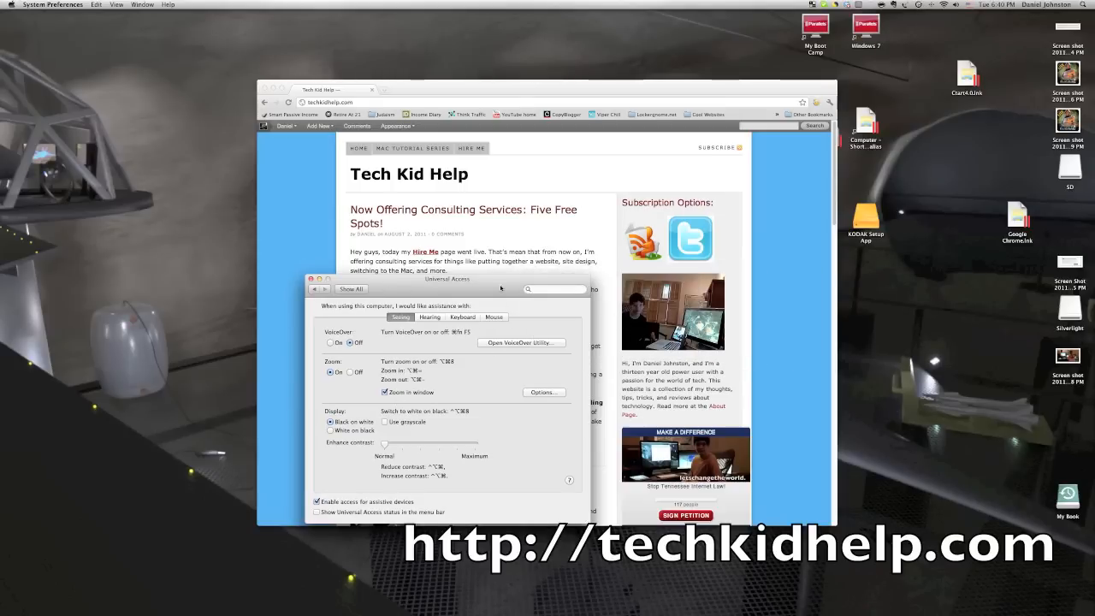
- Reposition the Universal Access window and uncheck 'Zoom in window' for full-screen zoom
{"action": "left_click_drag", "start_coordinate": [445, 281], "coordinate": [742, 150]}
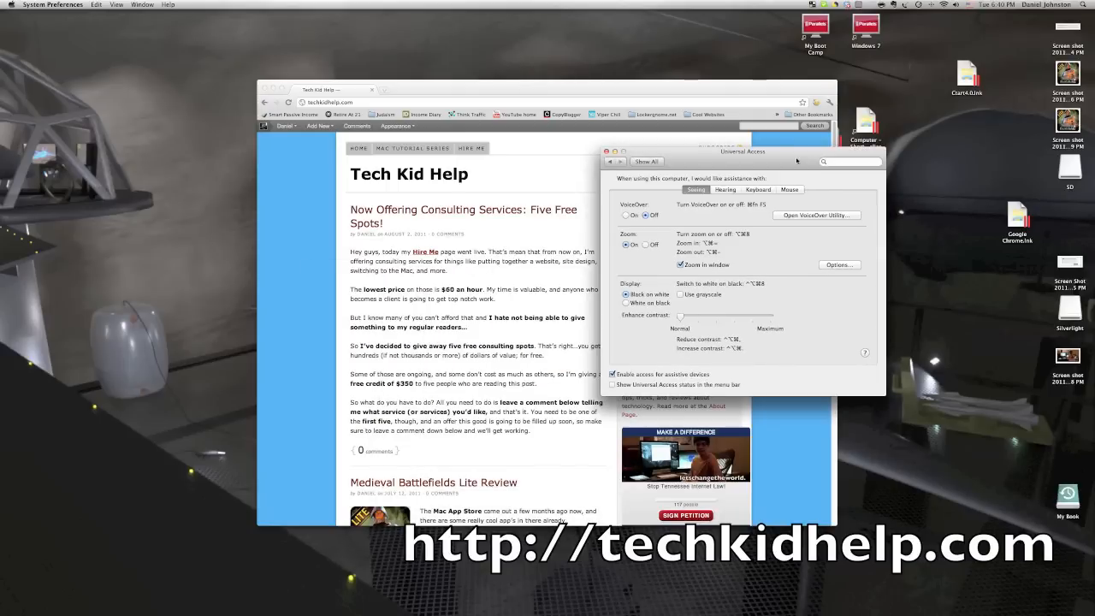
{"action": "left_click", "coordinate": [681, 263]}
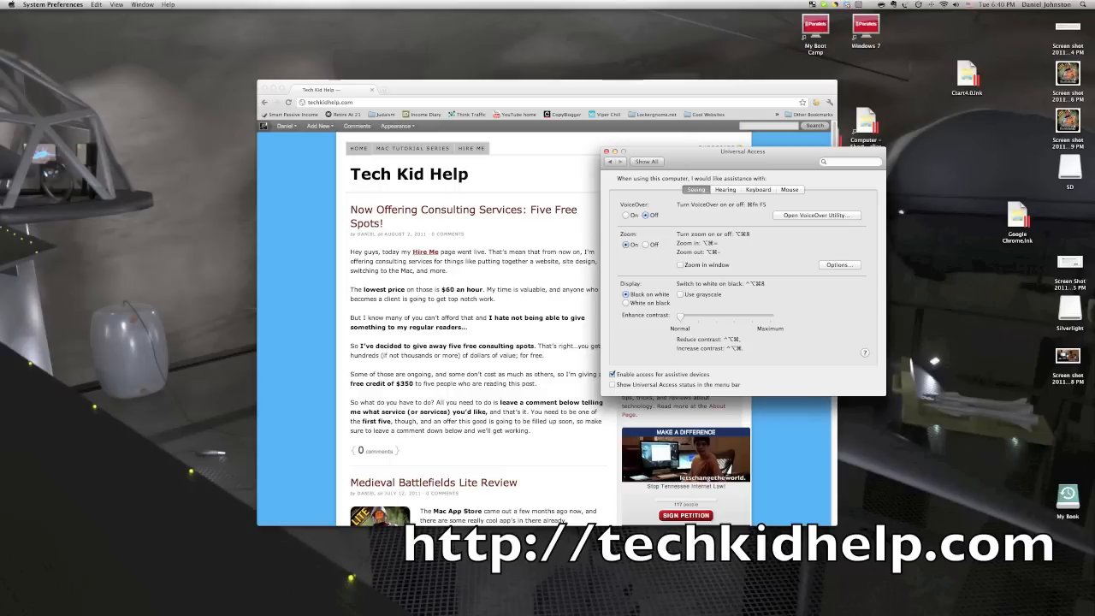
{"action": "mouse_move", "coordinate": [865, 444]}
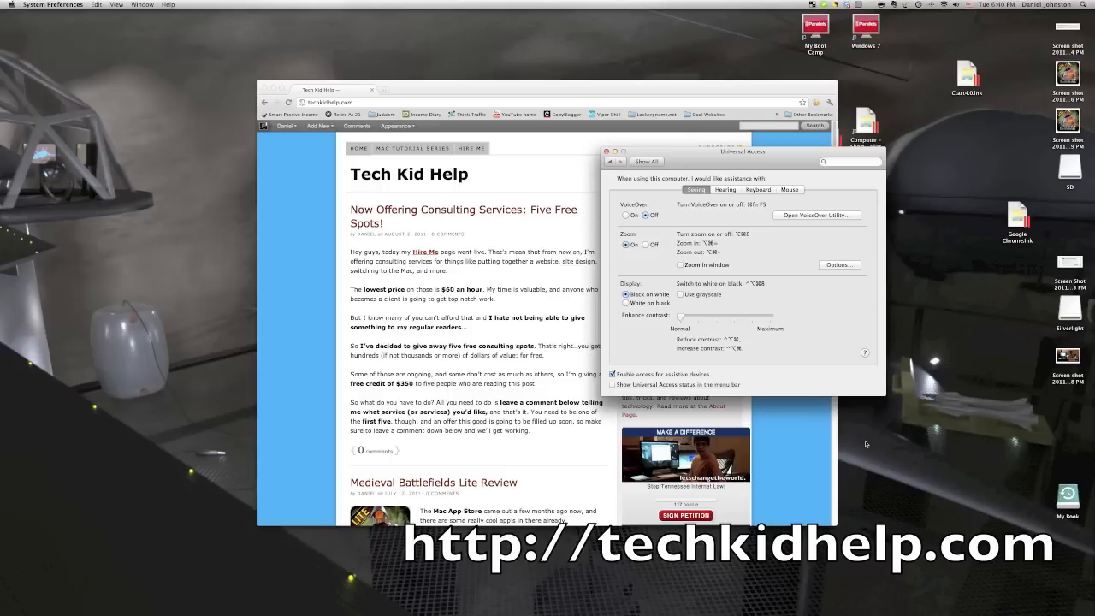
{"action": "mouse_move", "coordinate": [811, 405]}
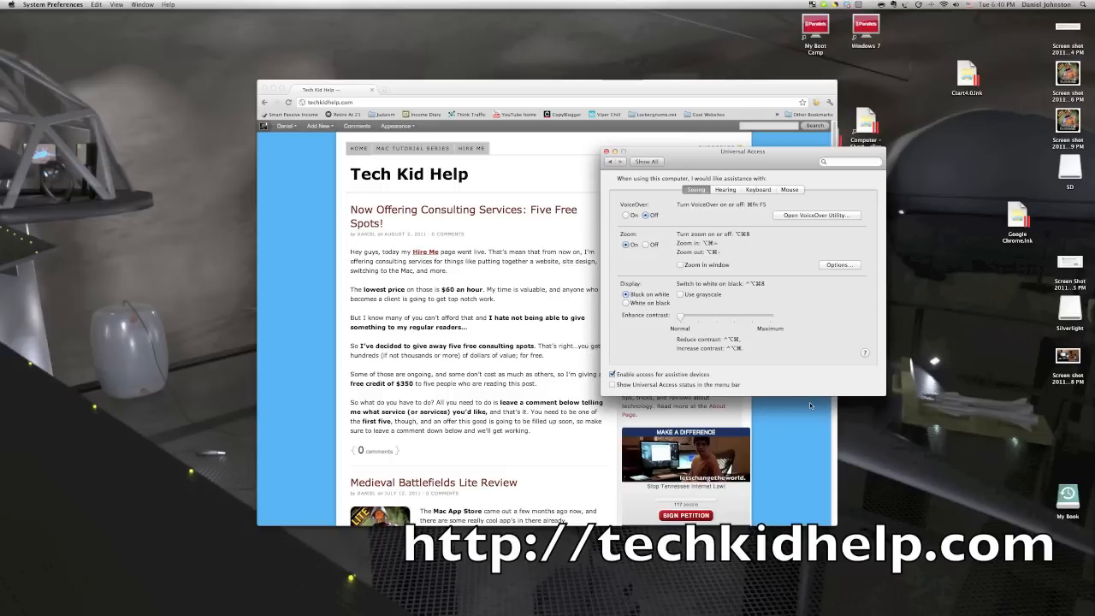
{"action": "mouse_move", "coordinate": [825, 404]}
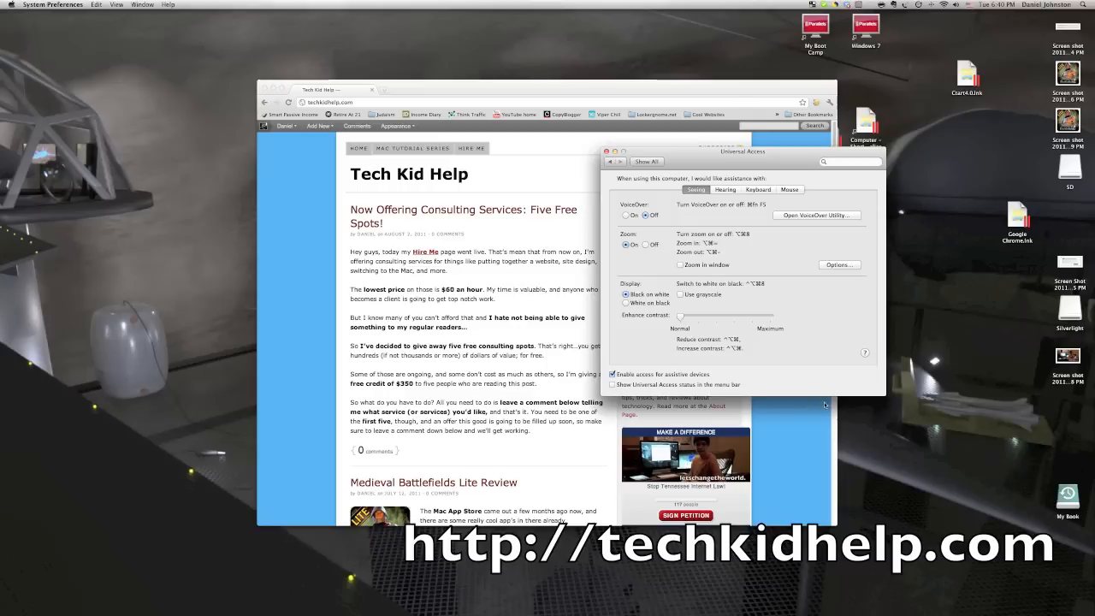
{"action": "mouse_move", "coordinate": [788, 404]}
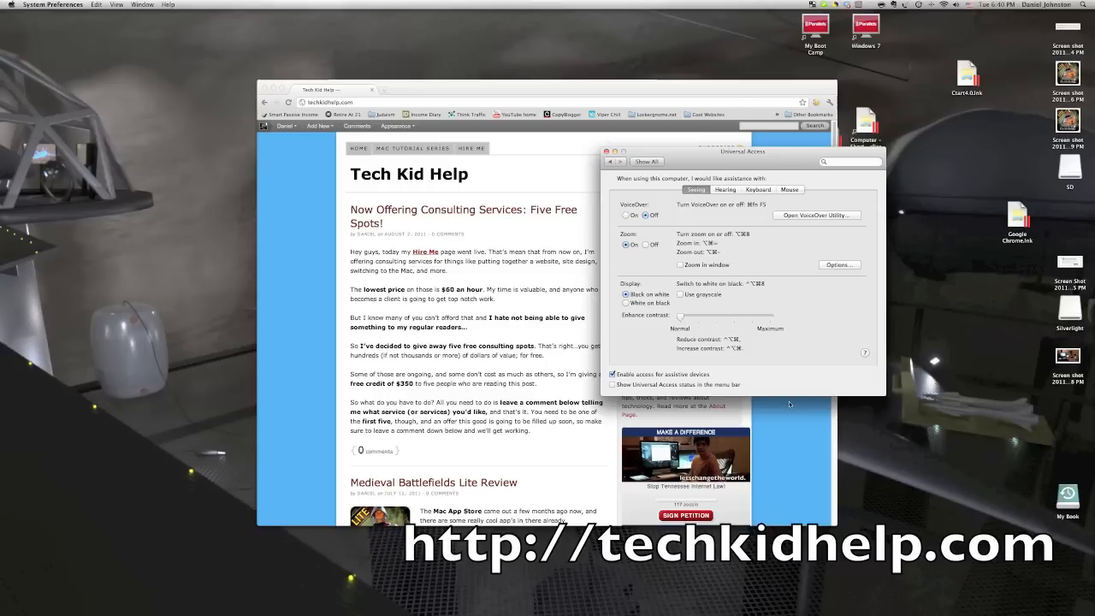
{"action": "mouse_move", "coordinate": [808, 403]}
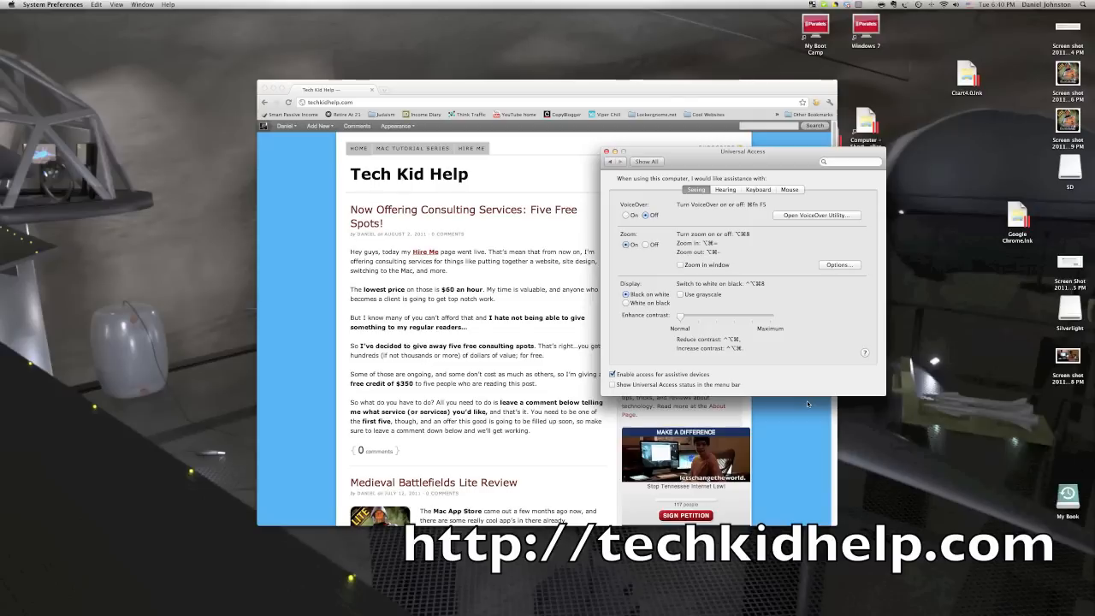
{"action": "mouse_move", "coordinate": [839, 264]}
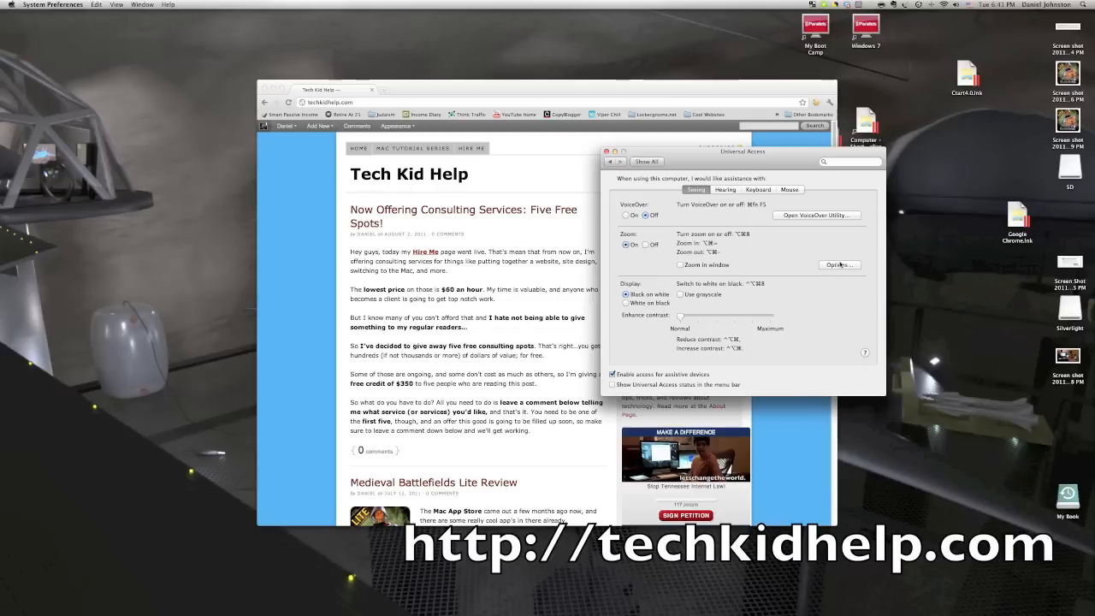
{"action": "mouse_move", "coordinate": [838, 264]}
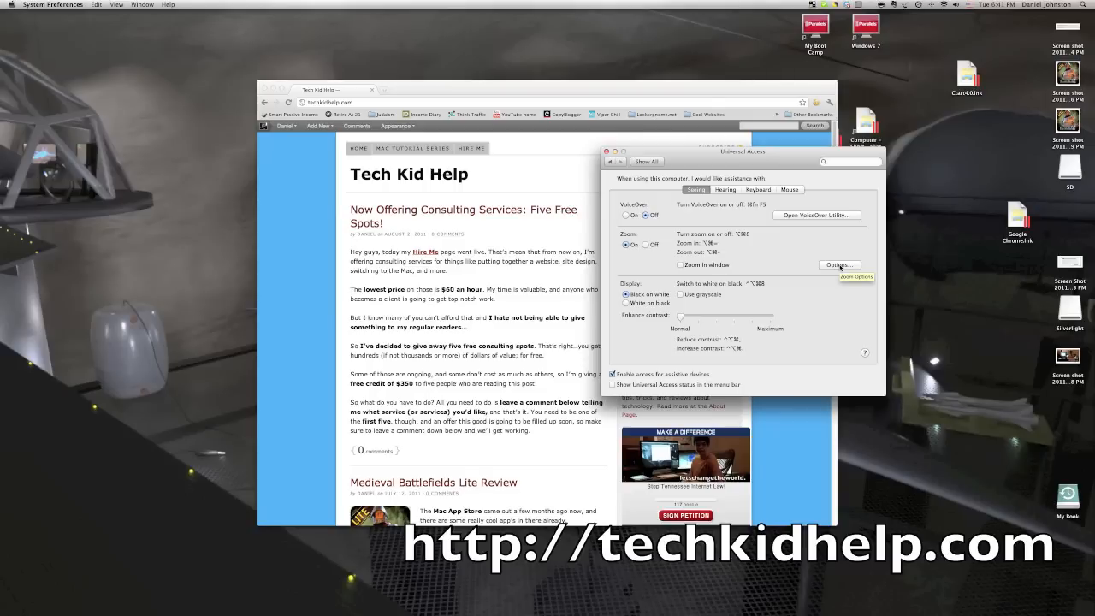
{"action": "left_click", "coordinate": [838, 263]}
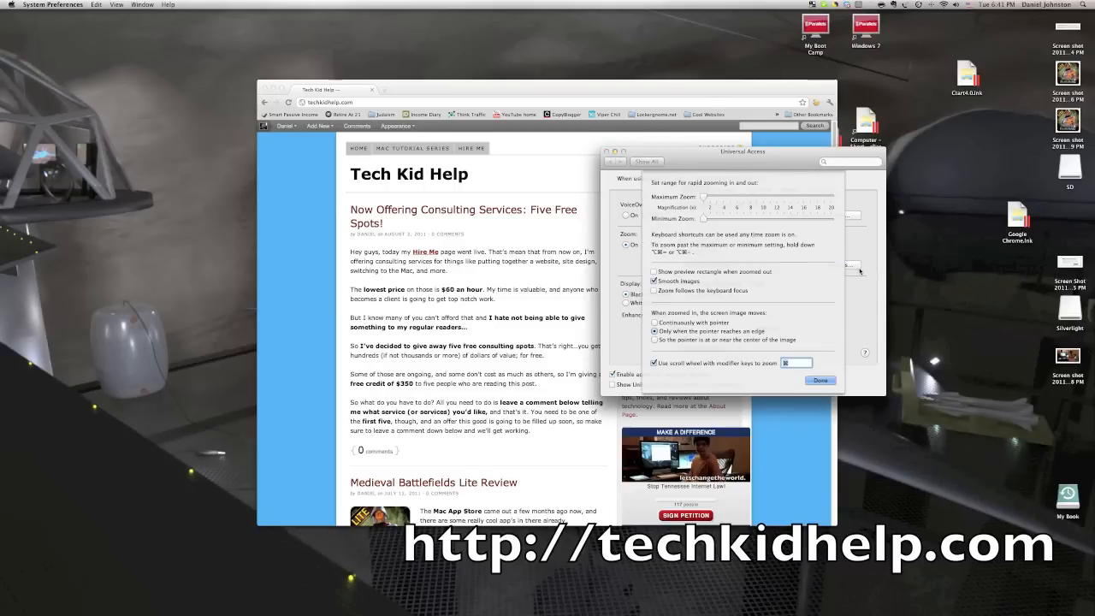
{"action": "mouse_move", "coordinate": [708, 281]}
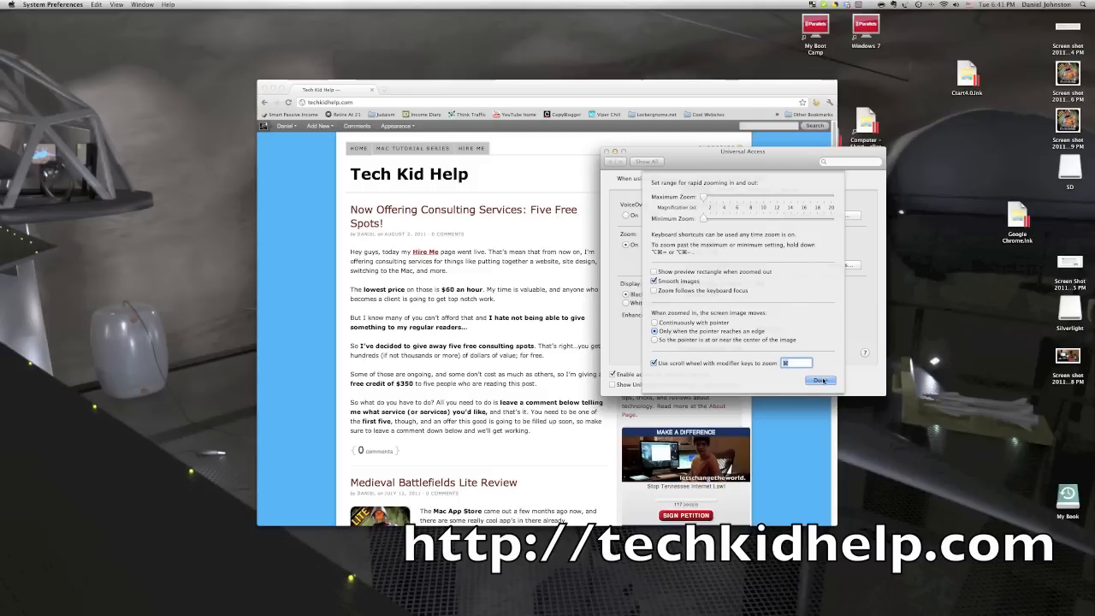
{"action": "left_click", "coordinate": [818, 379]}
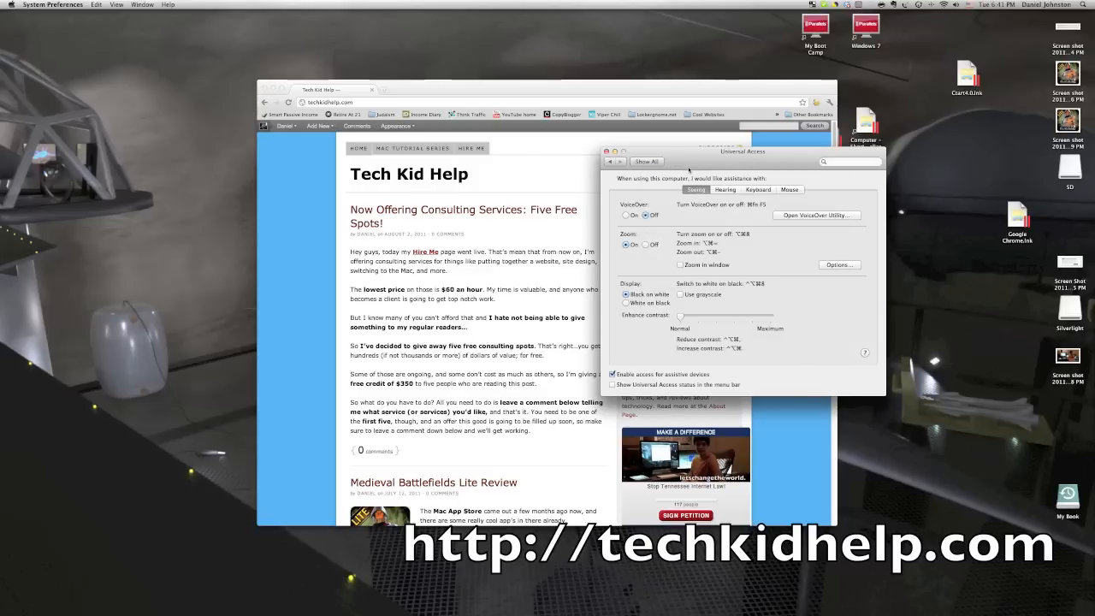
{"action": "left_click", "coordinate": [647, 161]}
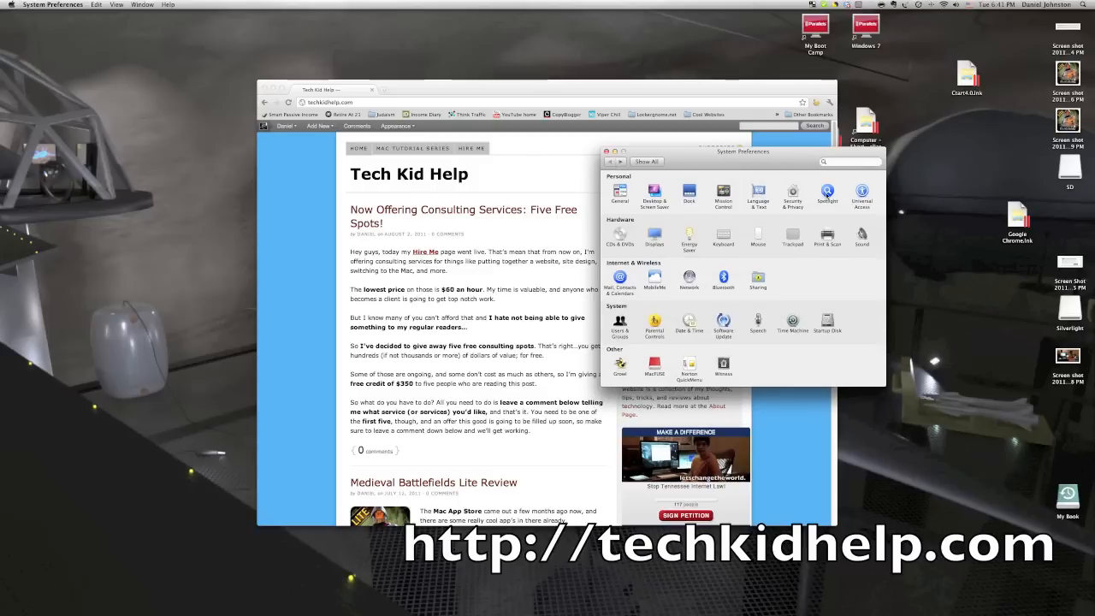
{"action": "left_click", "coordinate": [860, 195]}
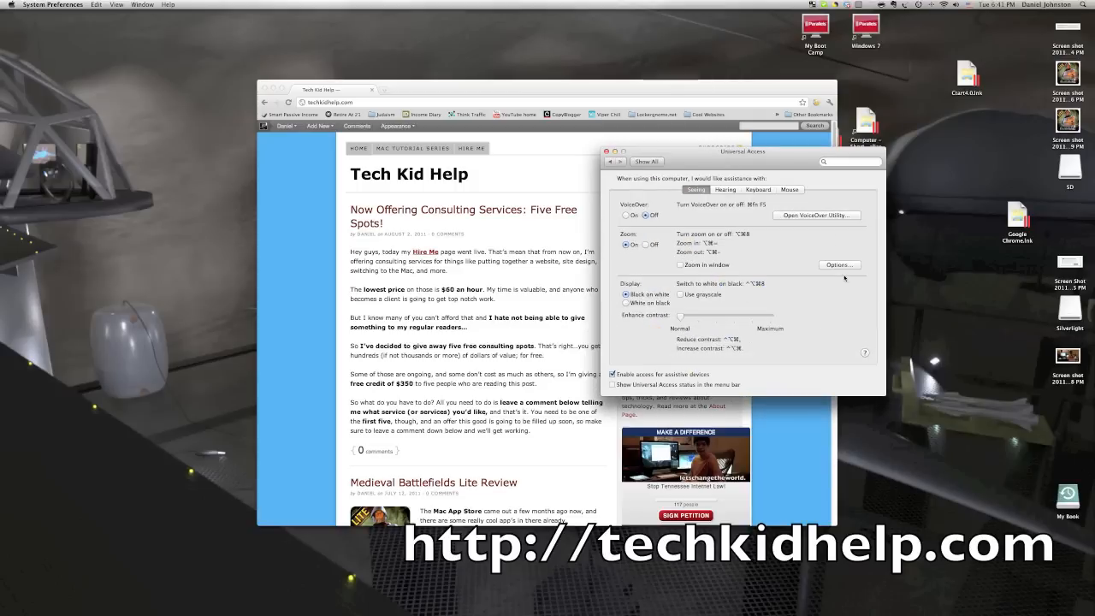
{"action": "left_click", "coordinate": [838, 263]}
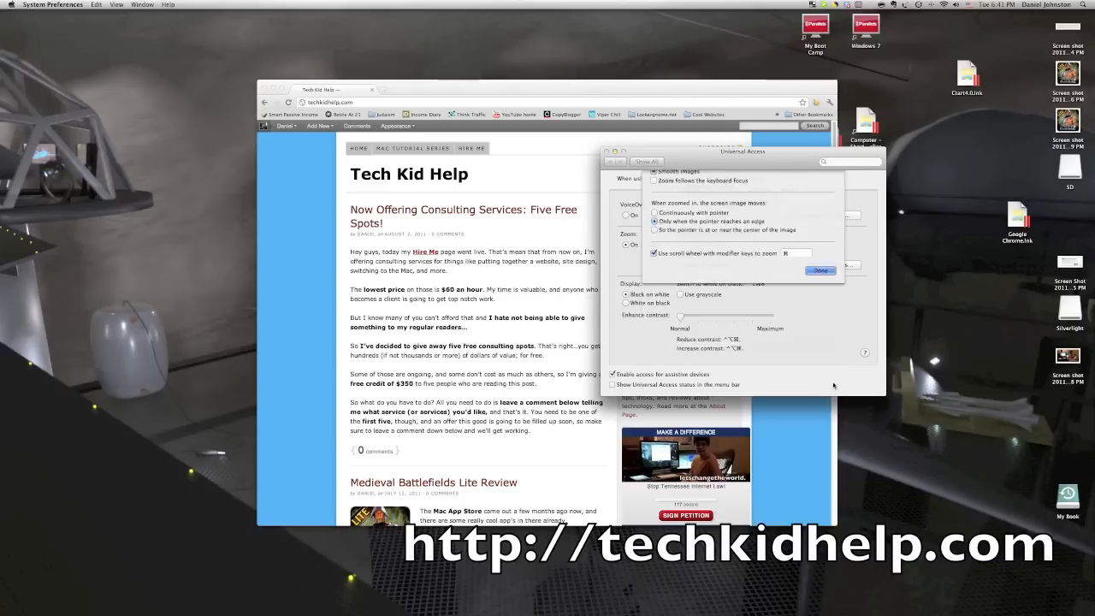
{"action": "left_click", "coordinate": [818, 270]}
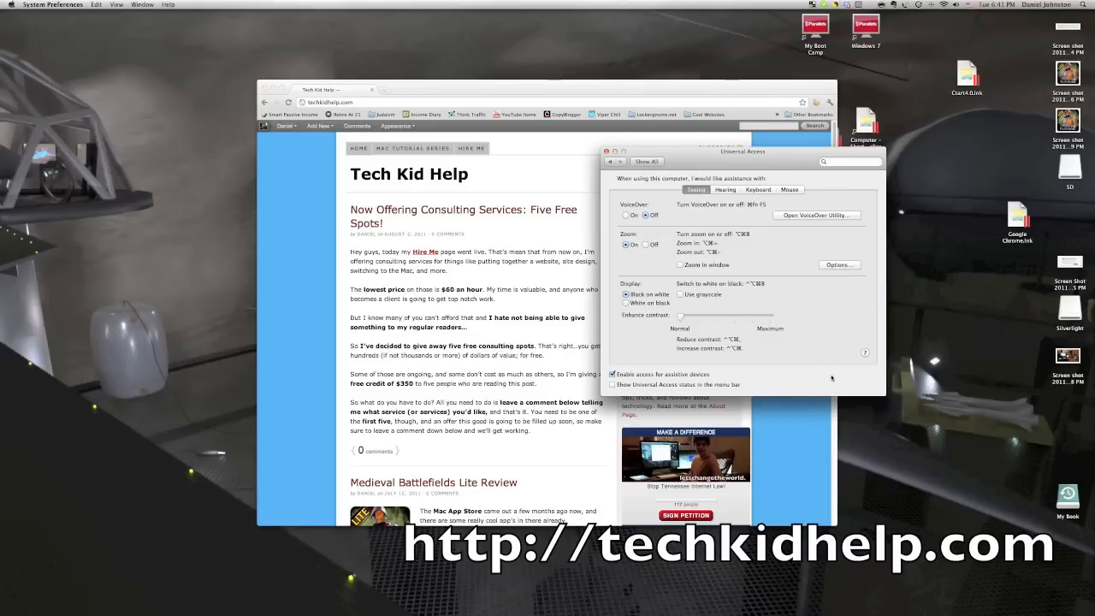
{"action": "mouse_move", "coordinate": [794, 277]}
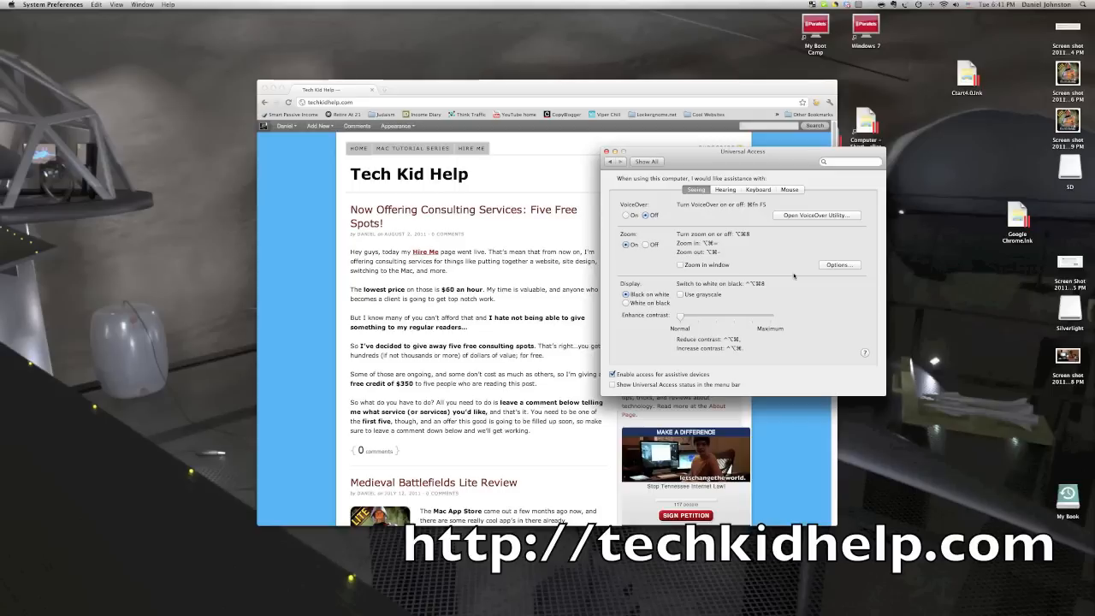
{"action": "mouse_move", "coordinate": [774, 246]}
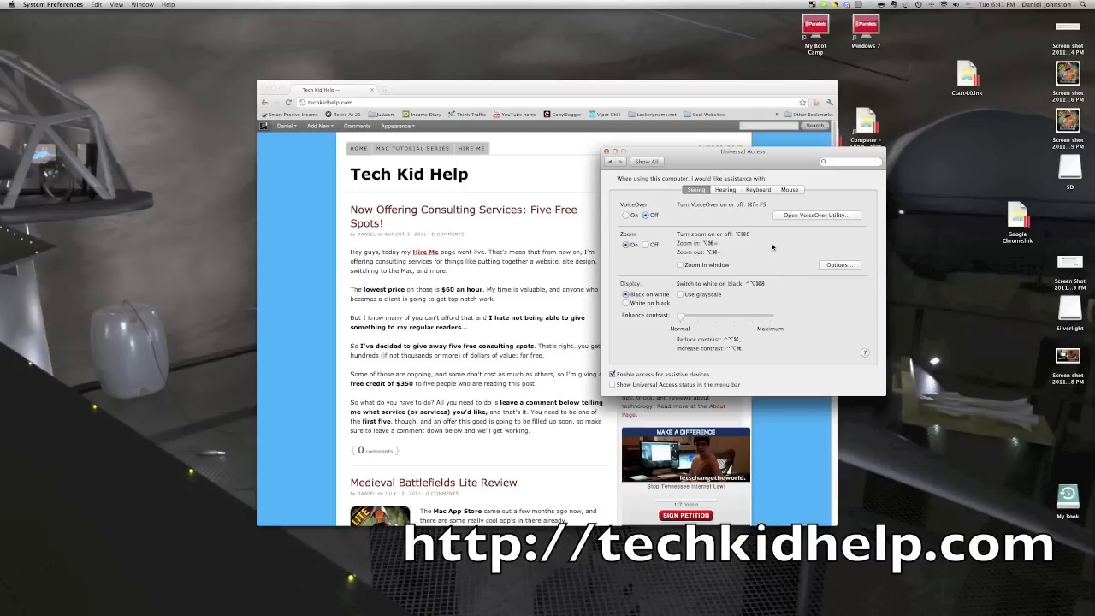